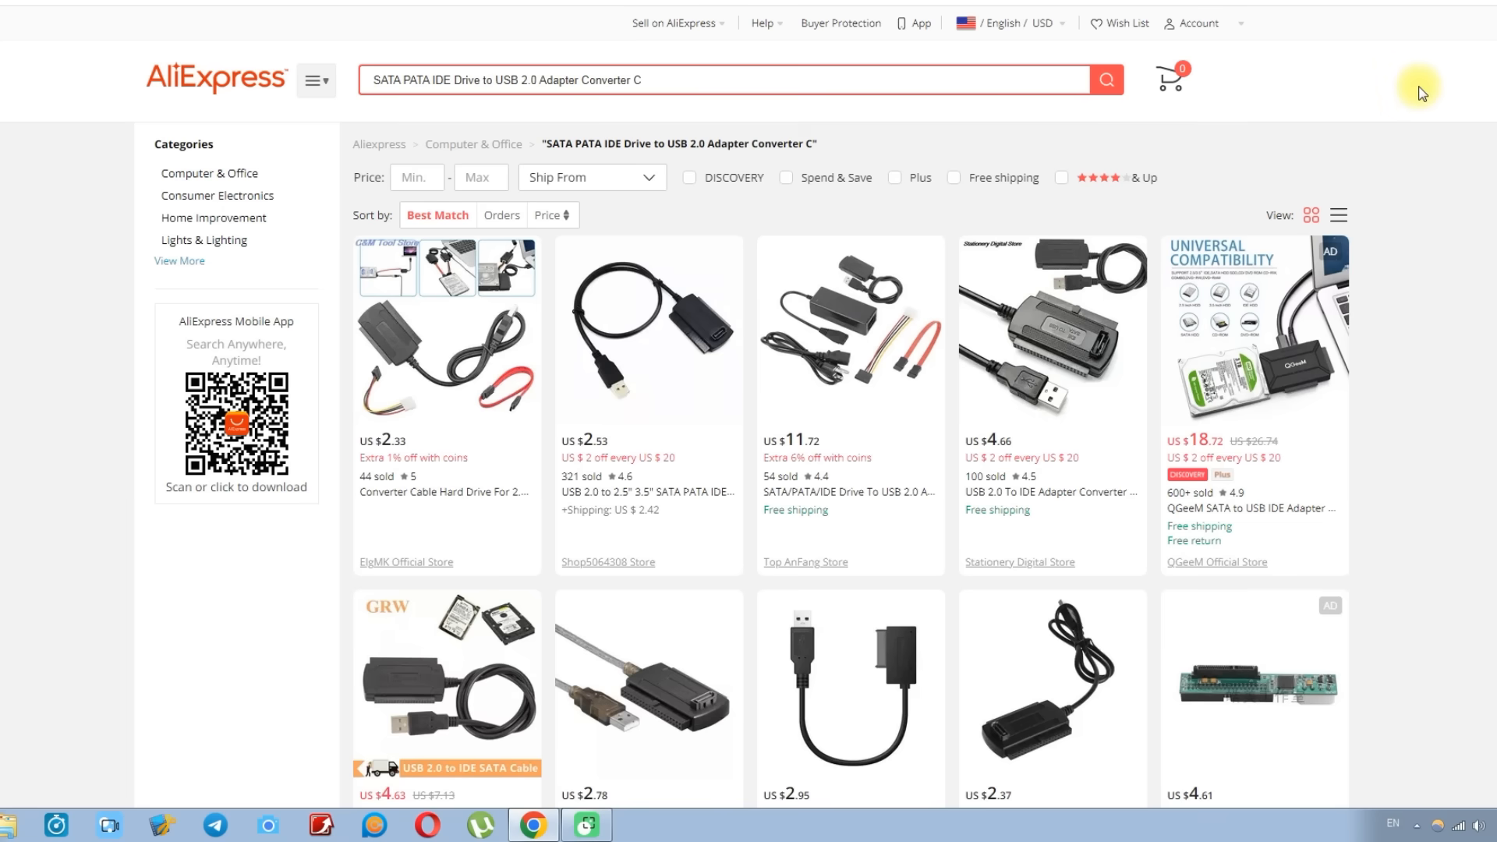
Step: Open the LccKaa 3 in 1 SATA to USB IDE adapter listing from the search results
scroll(down, 3)
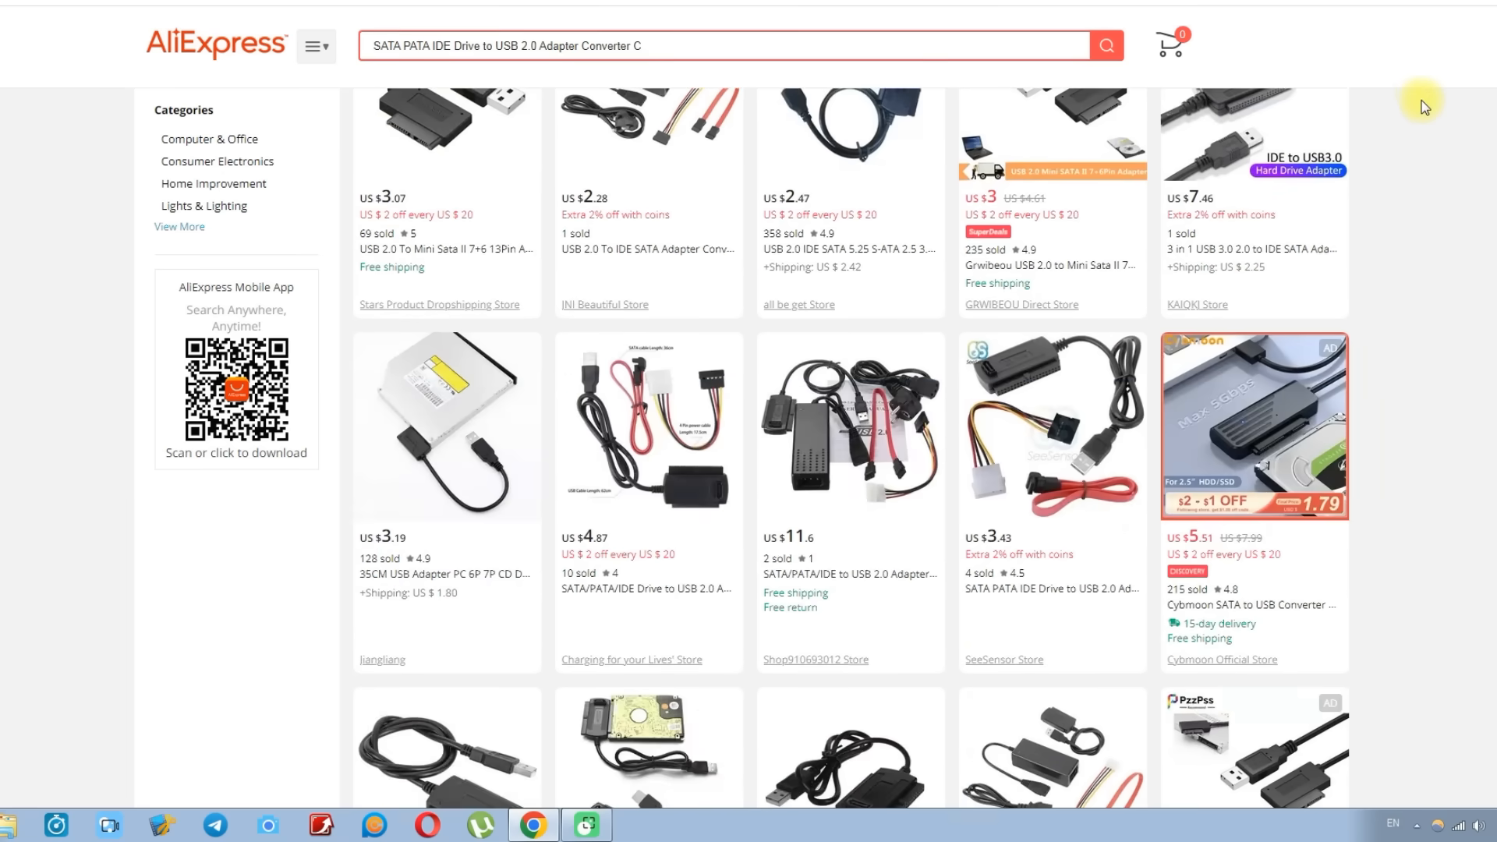
click(848, 424)
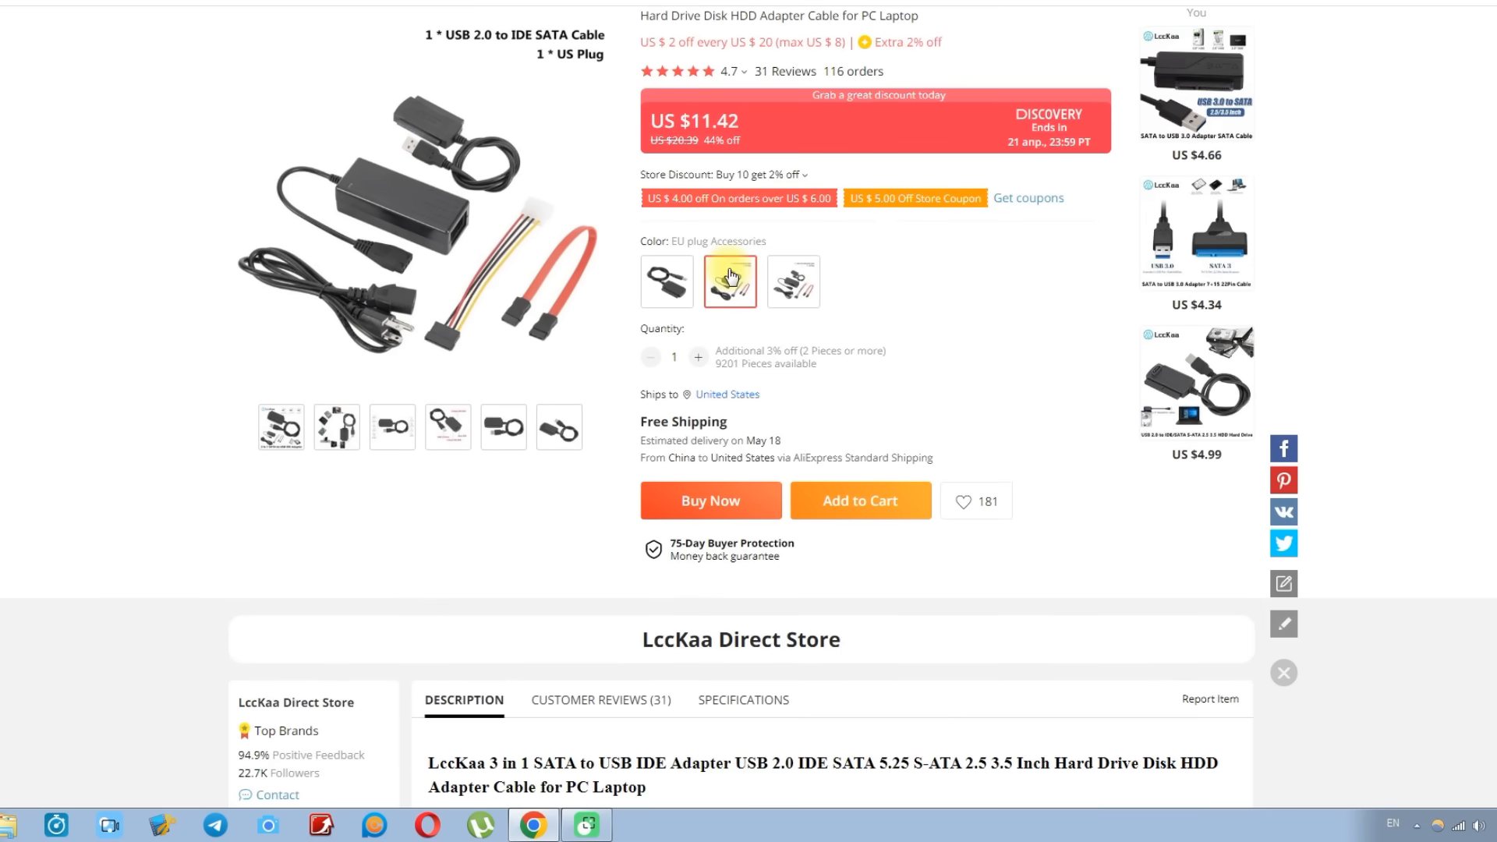
click(792, 281)
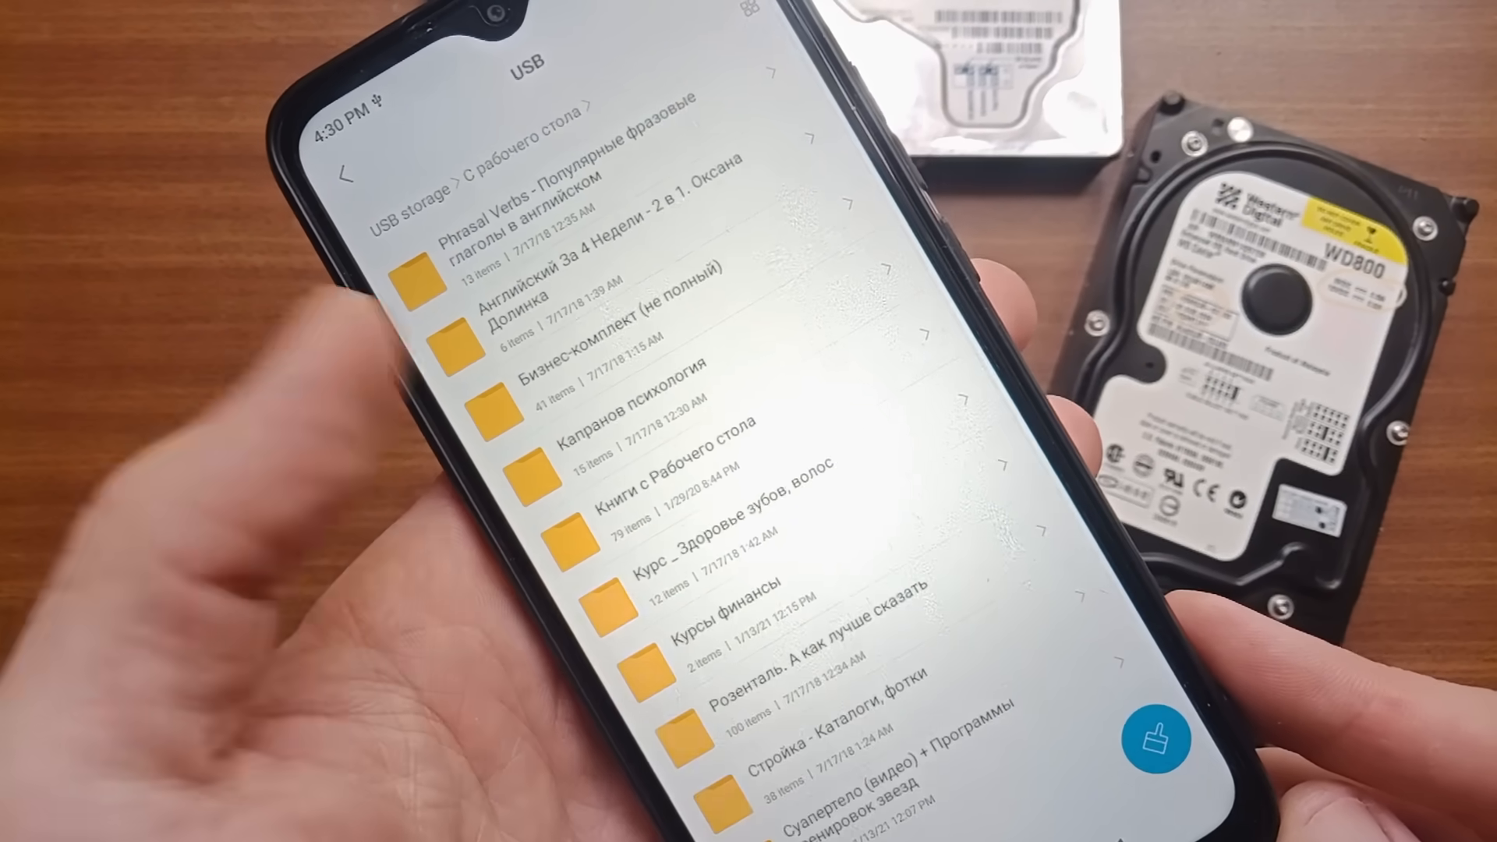
Step: Scroll through the folder list inside С рабочего стола on the drive's USB storage
scroll(up, 3)
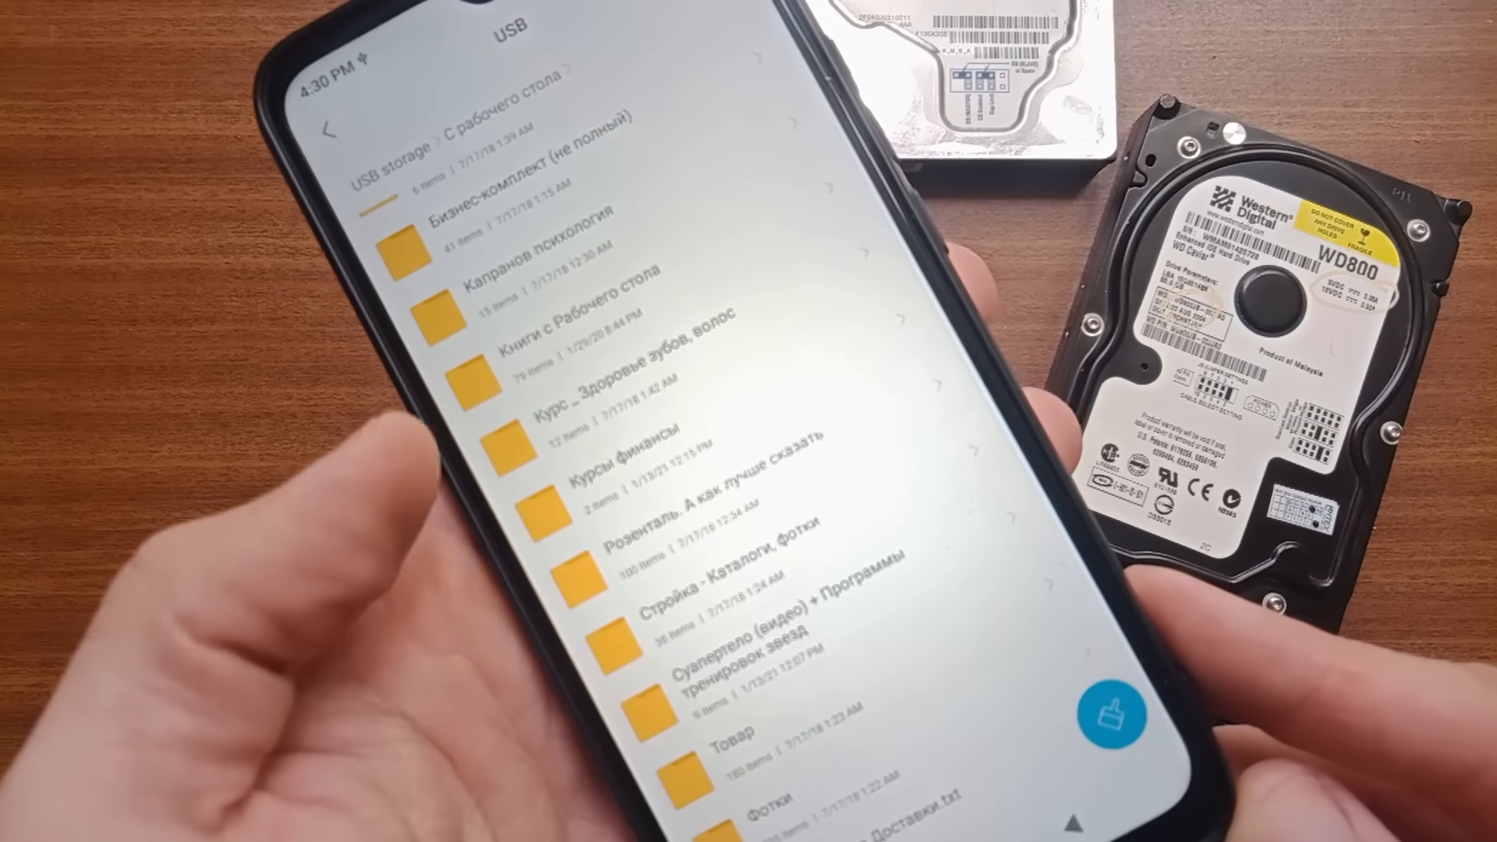